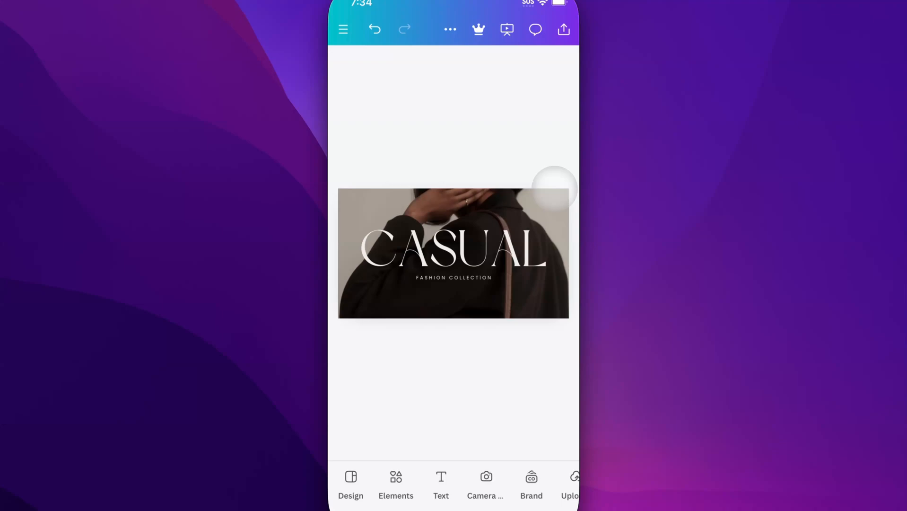
Select the CASUAL banner's background photo and bring up its more-options sheet
left_click(452, 263)
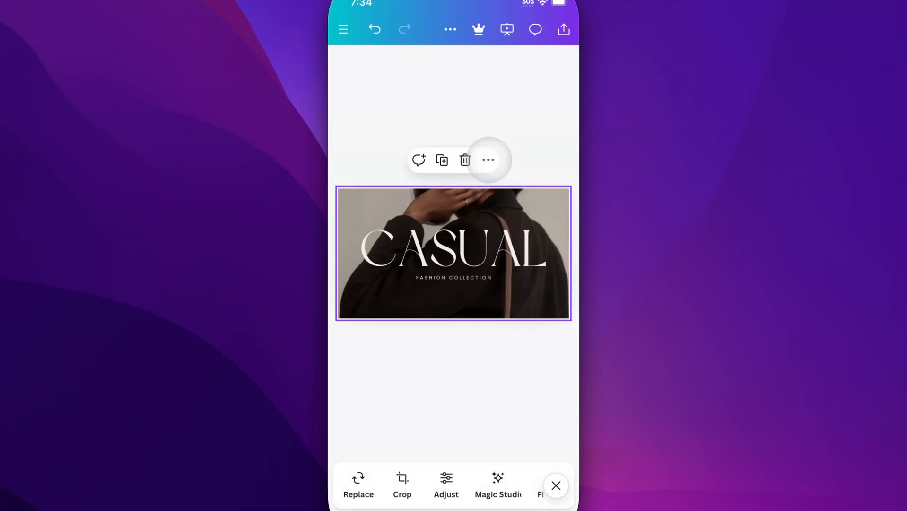
left_click(488, 160)
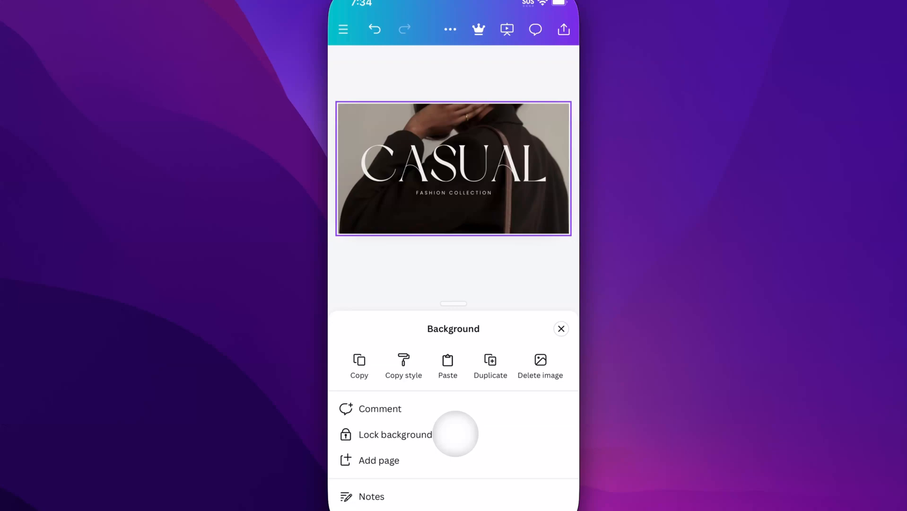
Add the speaker note "Mention the image." to page 1 via the Notes option
scroll("down", 3)
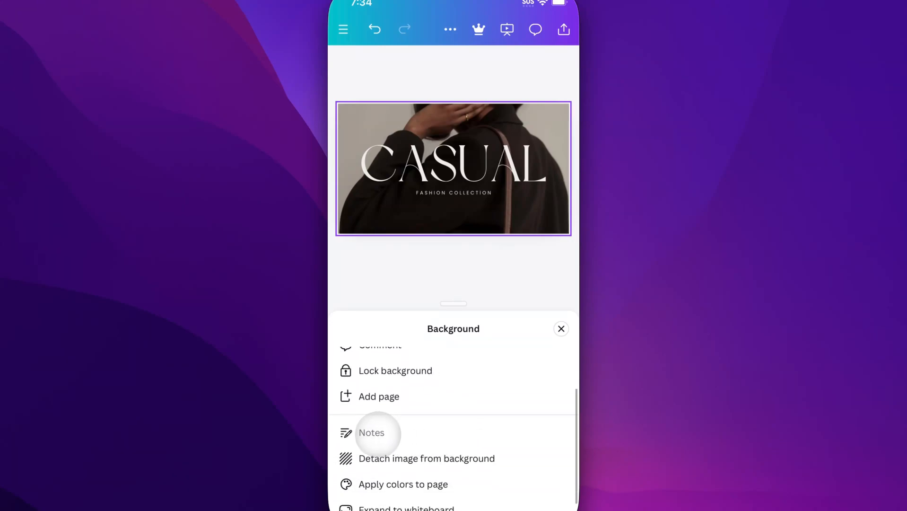
left_click(371, 432)
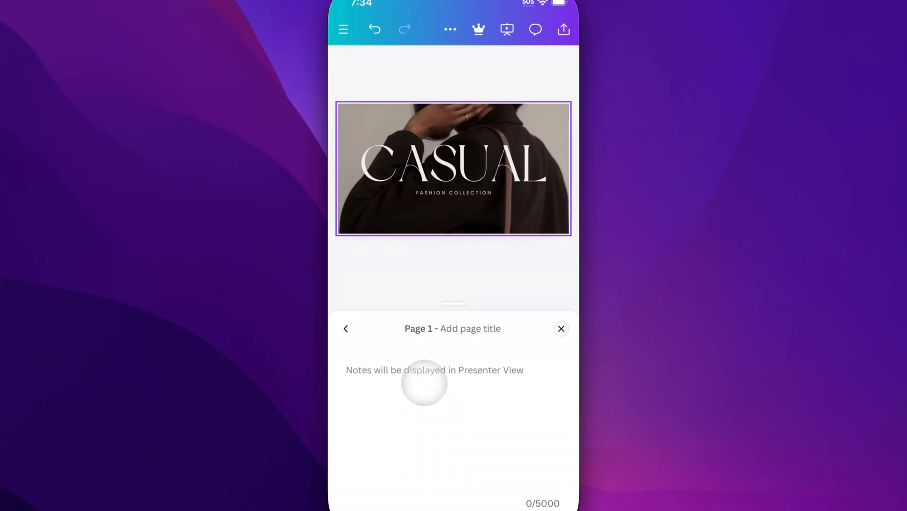
type("d")
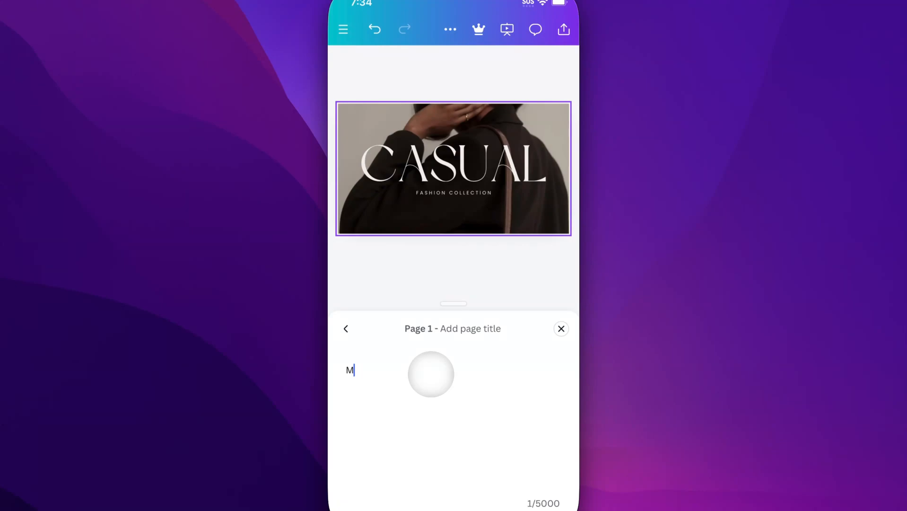
type("ention t")
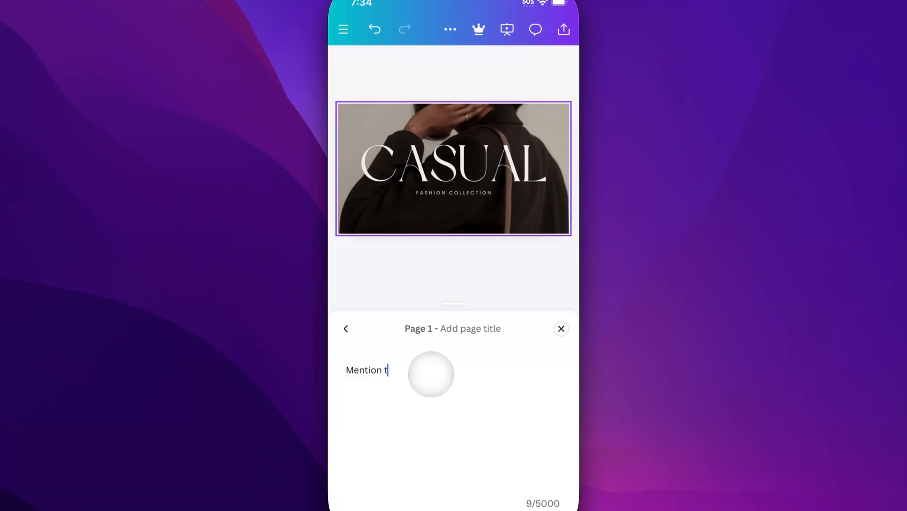
type("he image.")
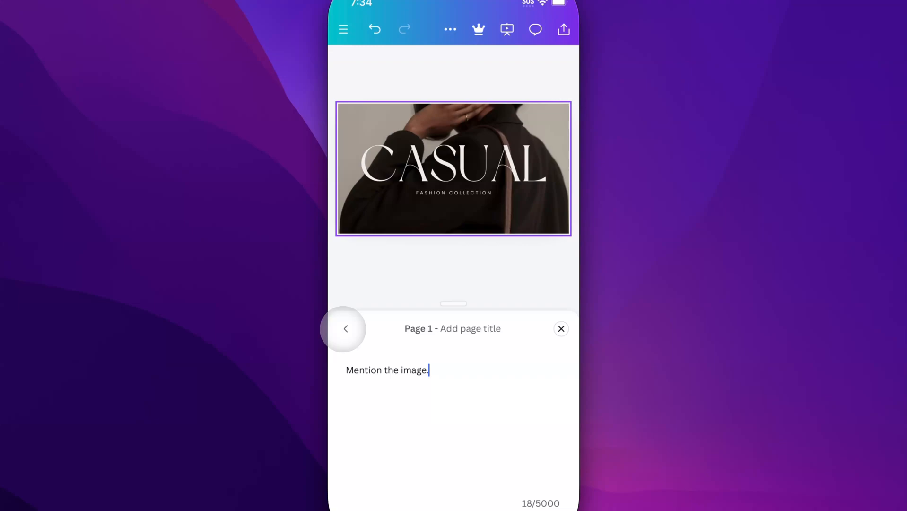
Close the notes and turn on Show page thumbnails in the design Settings
left_click(346, 329)
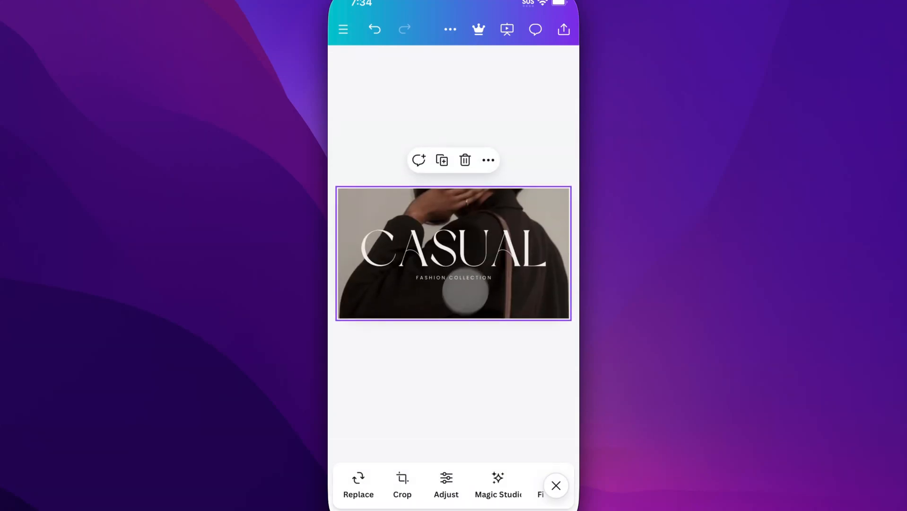
left_click(343, 29)
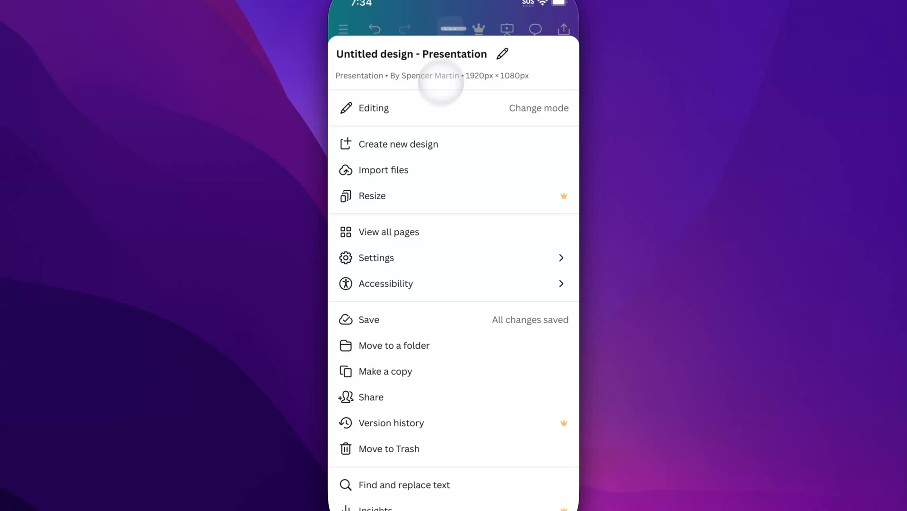
left_click(376, 258)
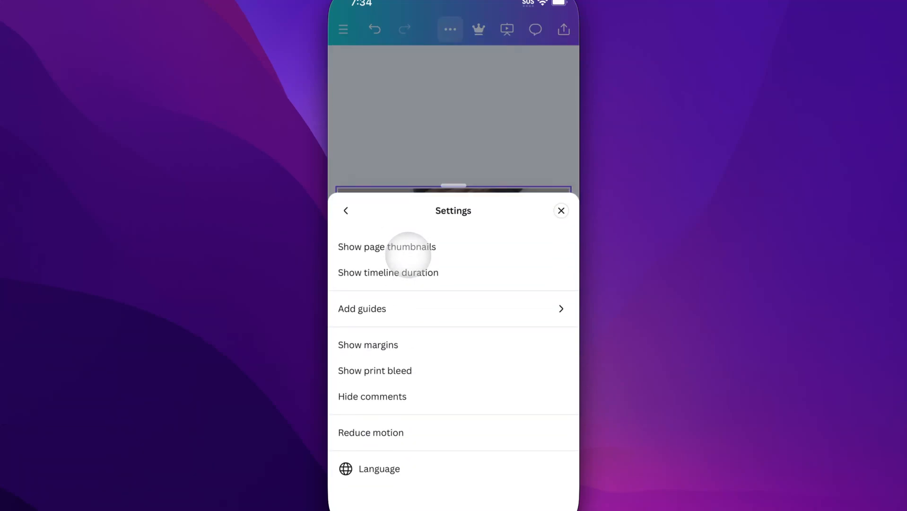
left_click(561, 211)
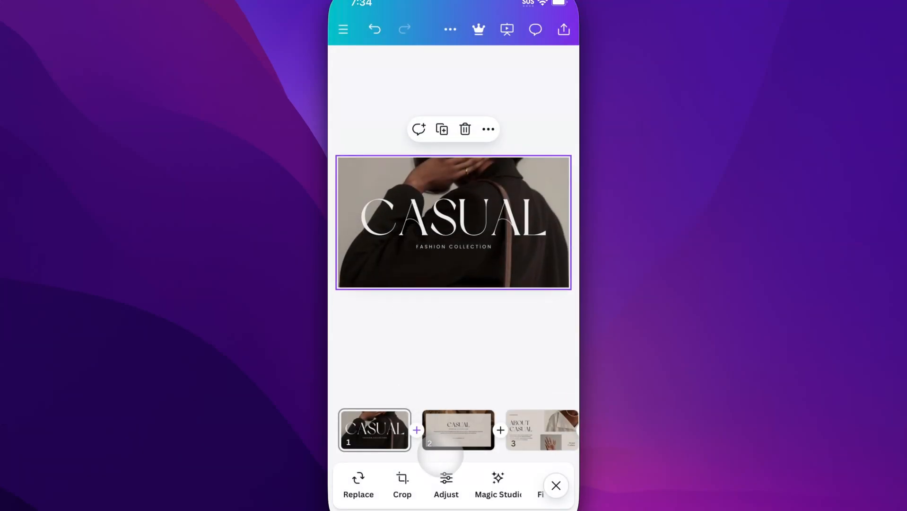
Jump to the page 3 "About Casual" thumbnail, then dismiss its Page options sheet
left_click(542, 429)
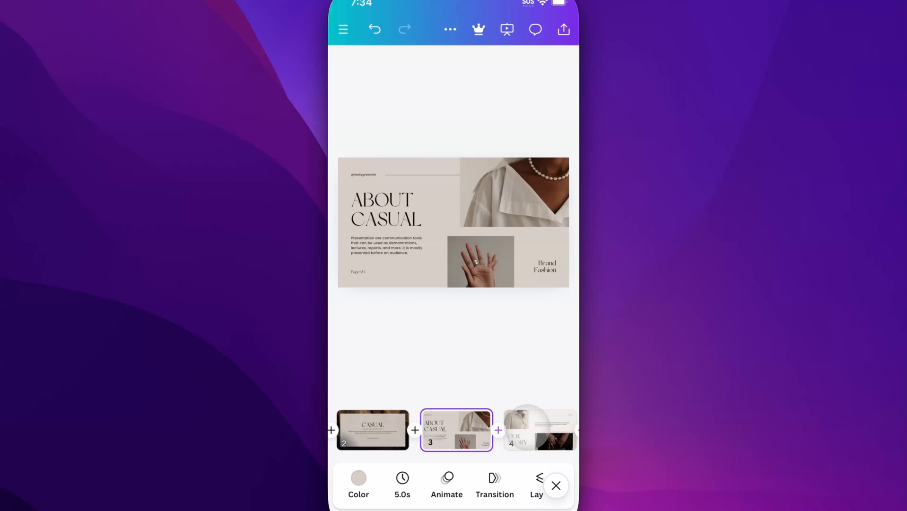
left_click(495, 477)
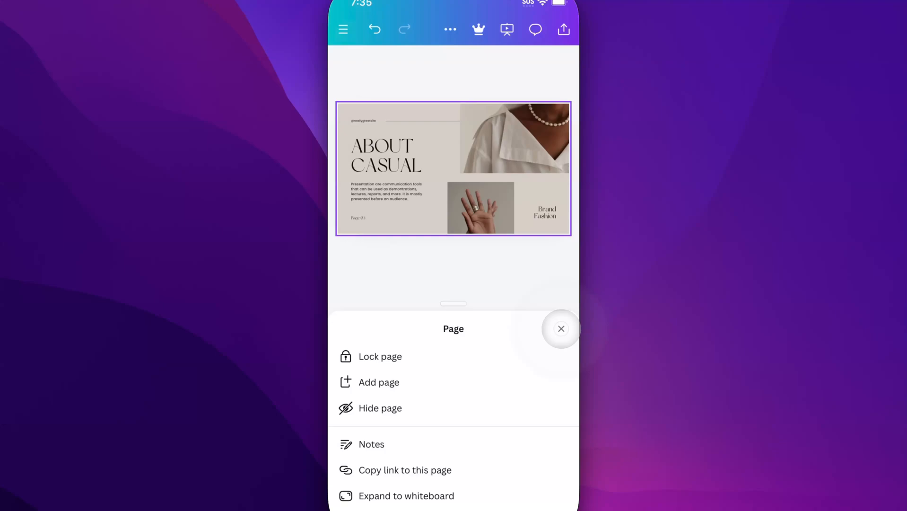
left_click(561, 328)
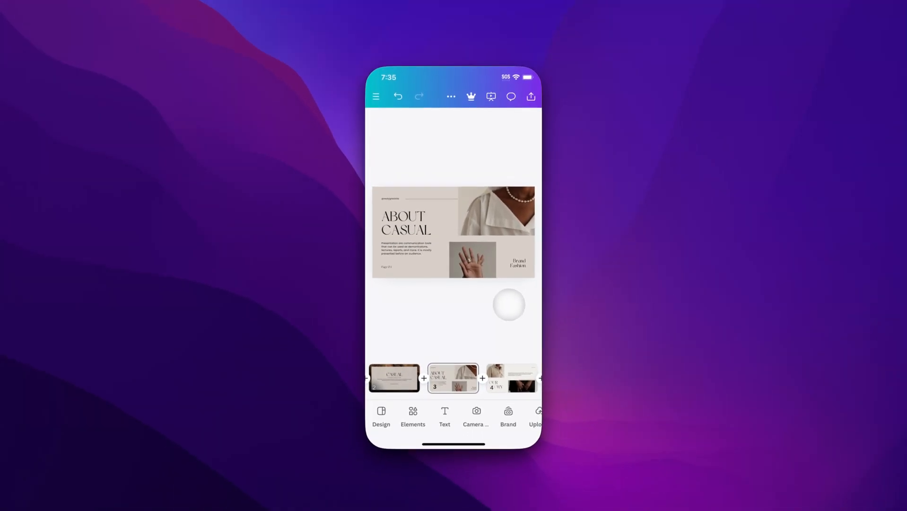